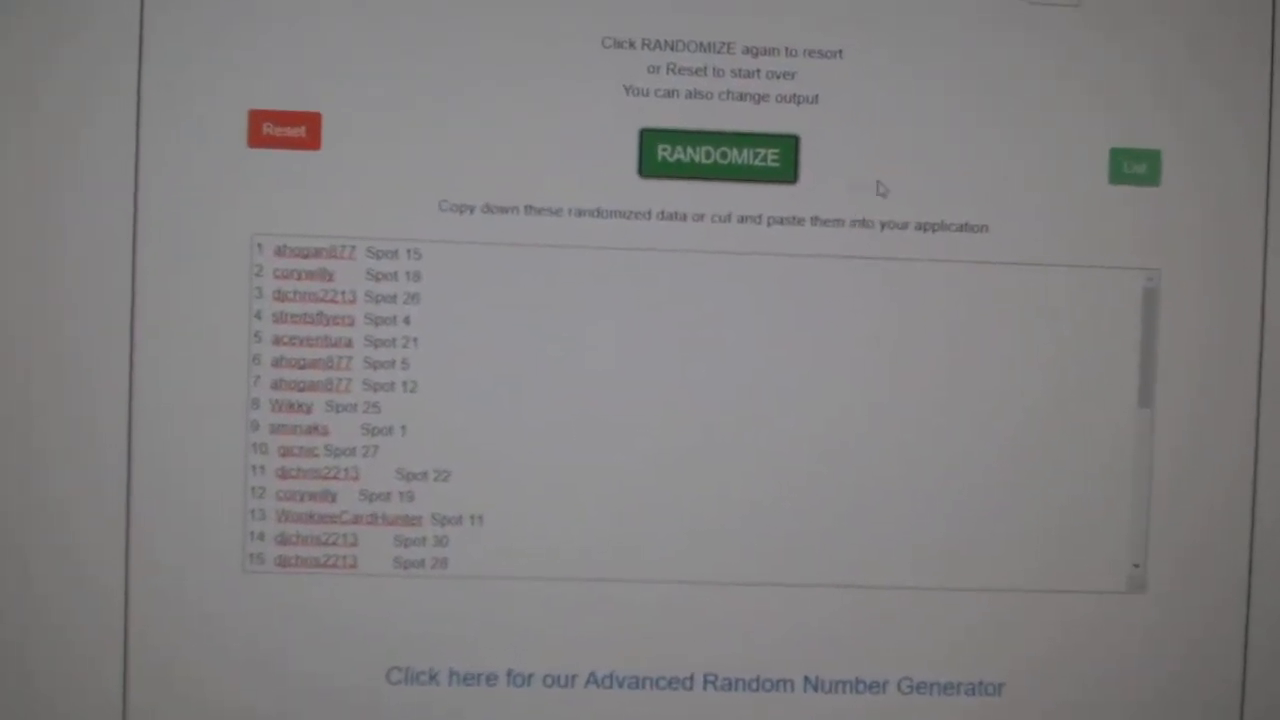
# Randomize the 30 names and spot numbers again and select the new list for copying.
pyautogui.click(732, 160)
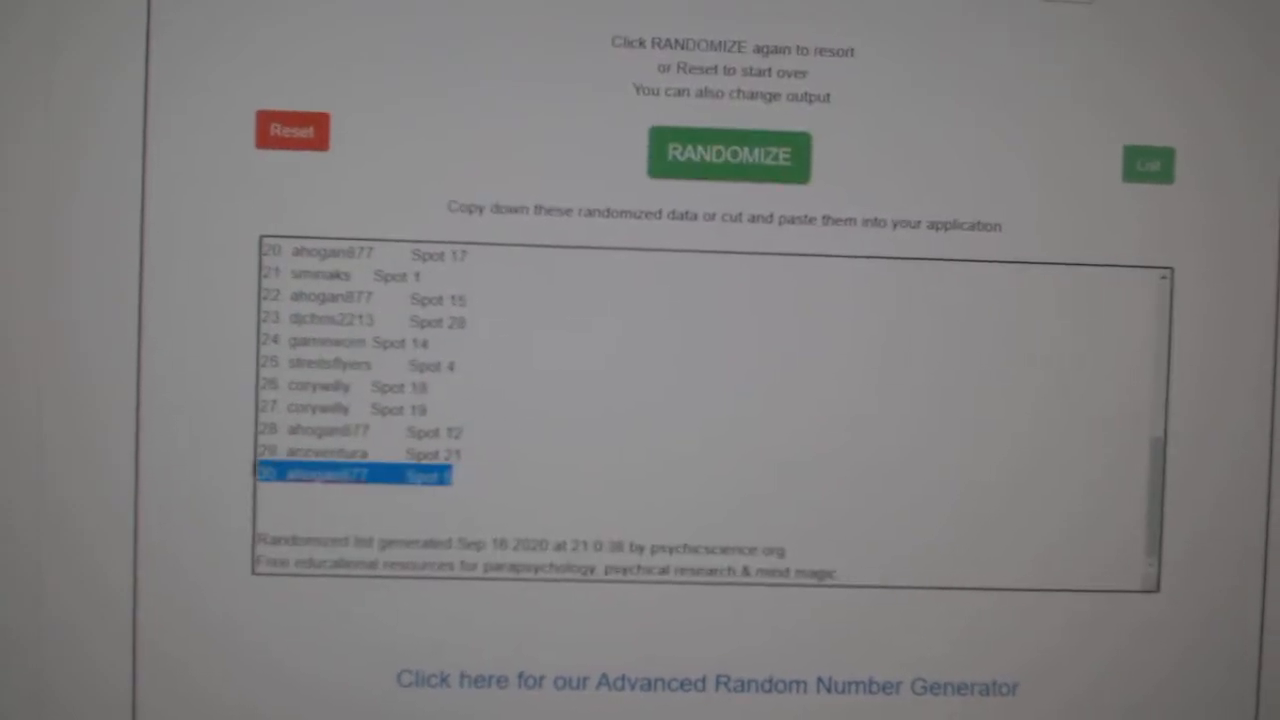
pyautogui.click(728, 156)
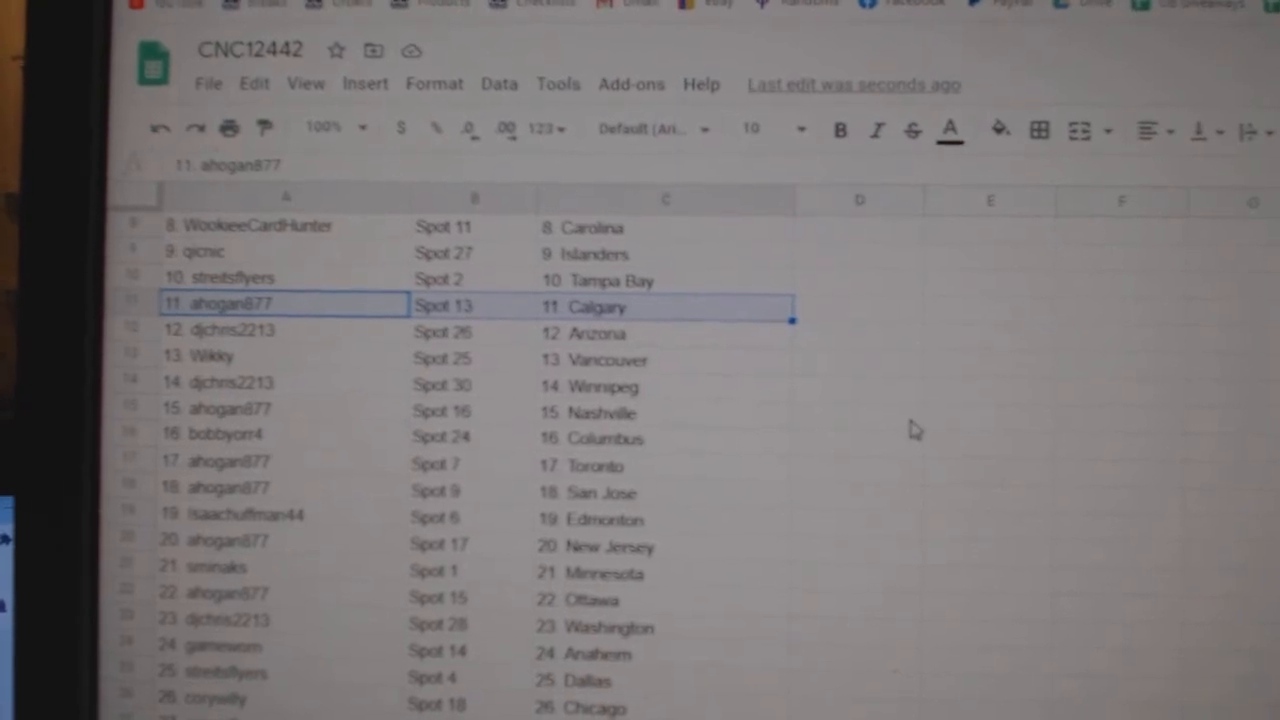
pyautogui.moveTo(880, 472)
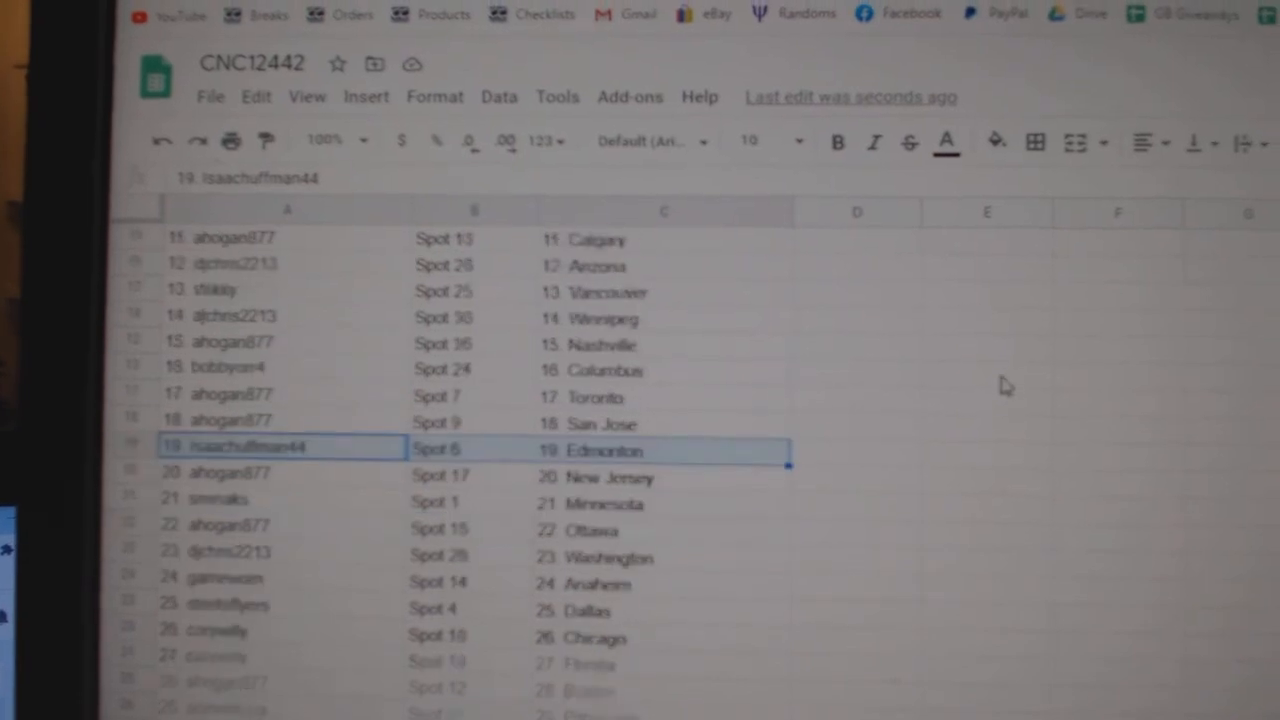
# Scroll down to row 30 to confirm every name and spot has a team, ending with Montreal.
pyautogui.scroll(-3)
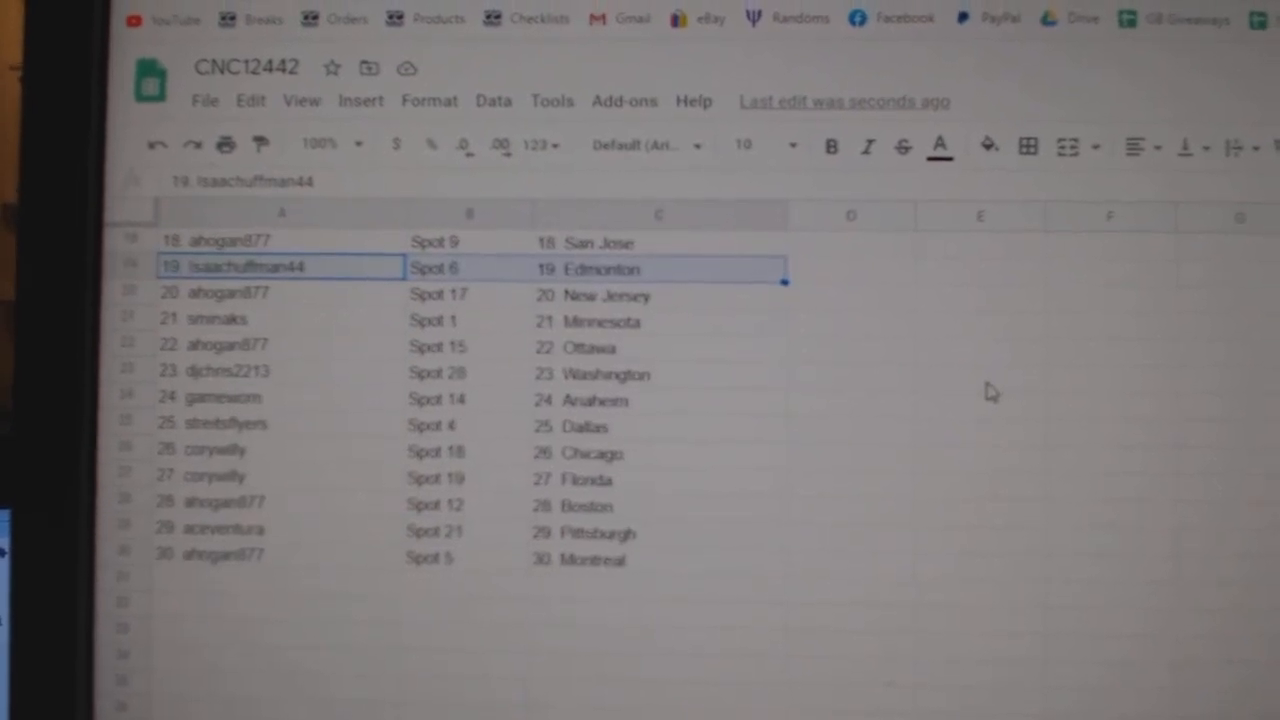